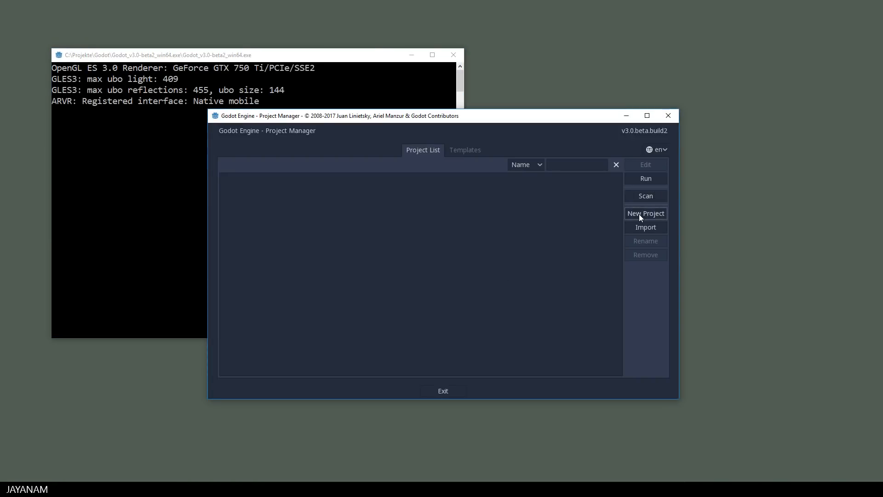
- Create a new Godot project named 3D_Test and open it in the editor
left_click(645, 213)
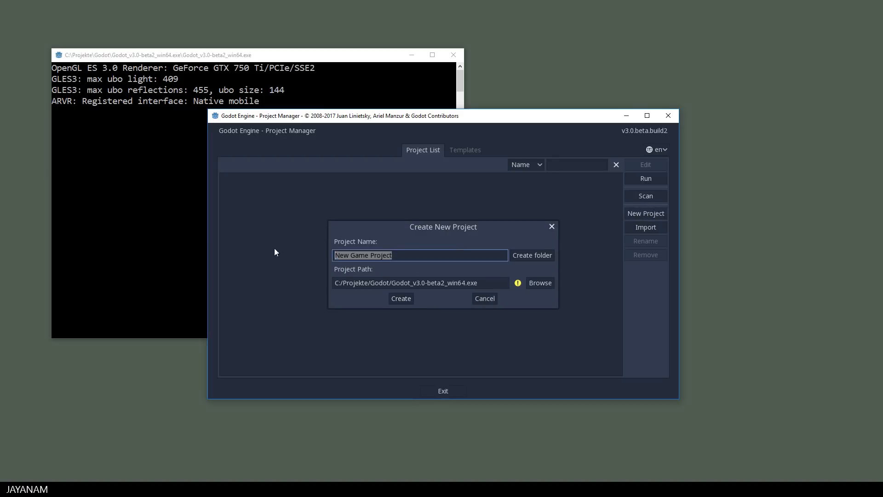
left_click(401, 298)
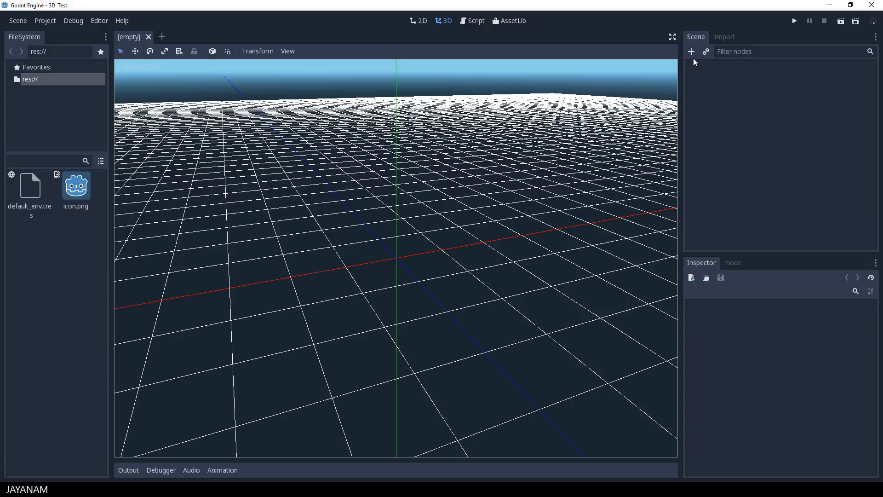
- Add a Spatial node as the scene's root and rename it Root
left_click(691, 51)
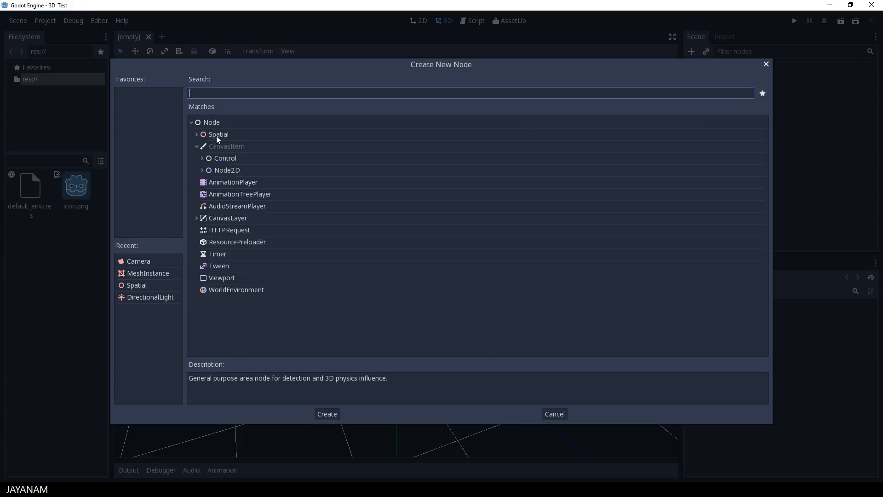
left_click(218, 134)
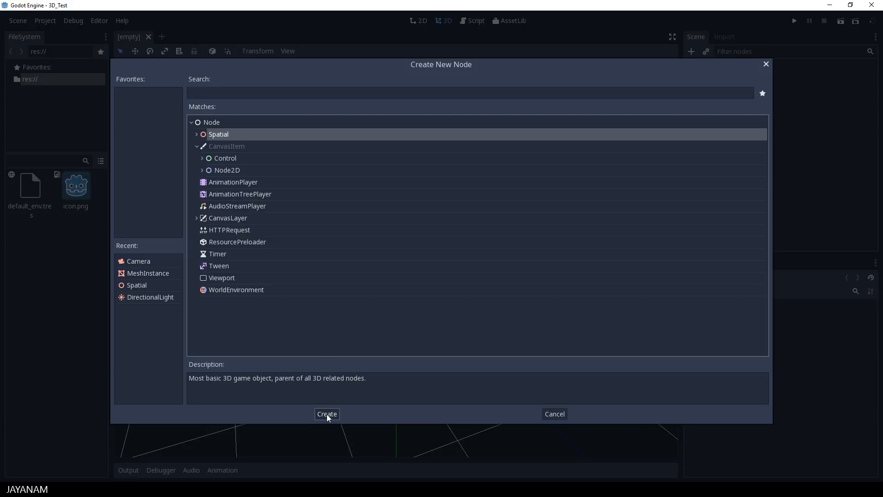
left_click(326, 414)
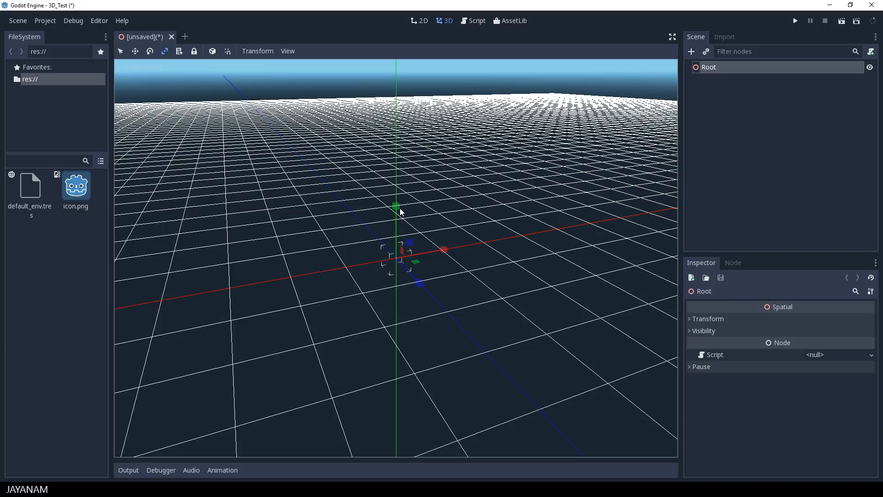
left_click(149, 52)
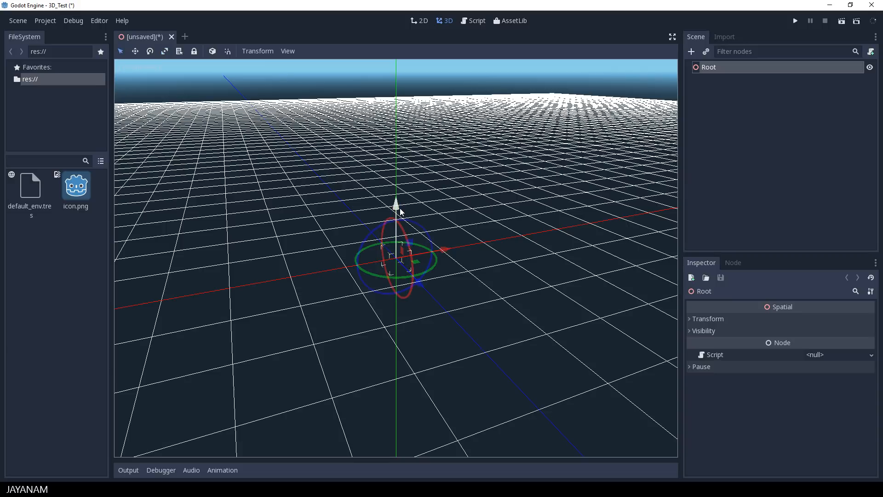
- Search node types for 'cam' and add a Camera node under Root
left_click(691, 51)
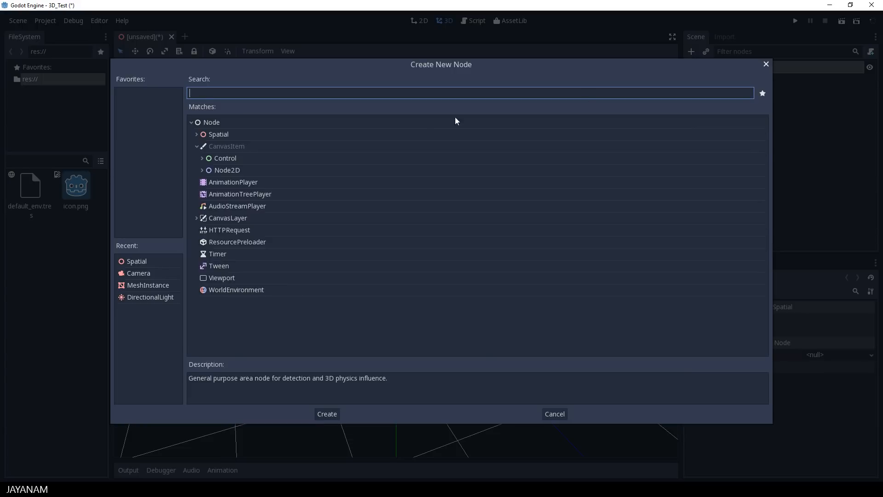
type("cam")
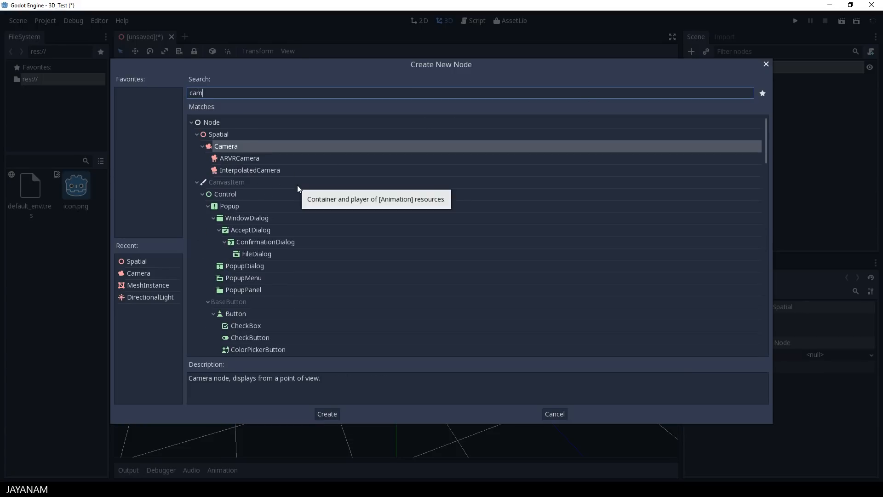
left_click(327, 414)
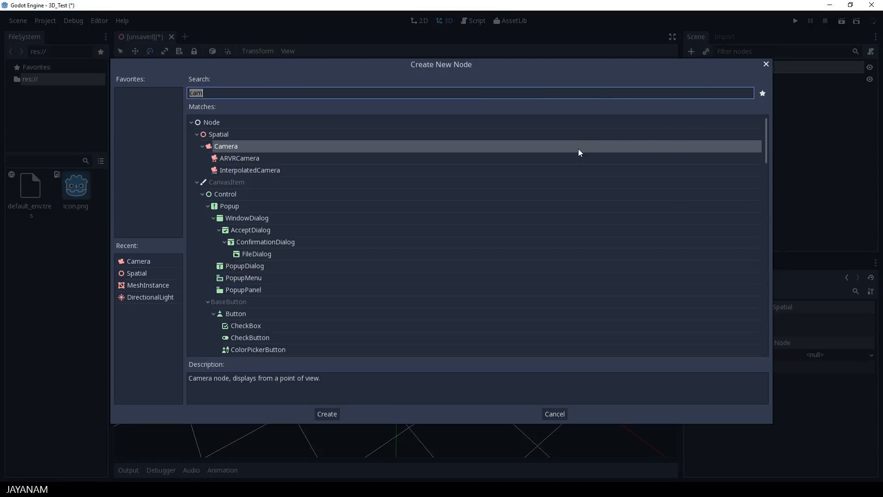
- Add a MeshInstance named Plane with a new PlaneMesh, scaled up into a large square
type("mesh")
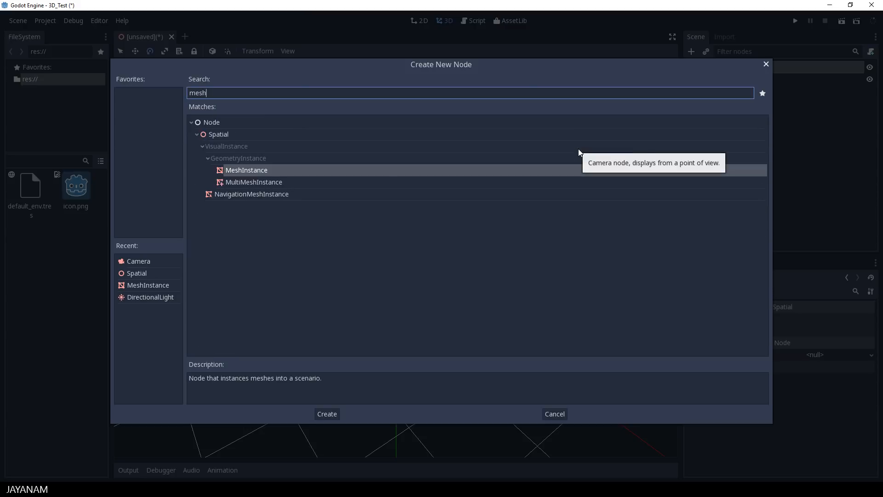
left_click(327, 413)
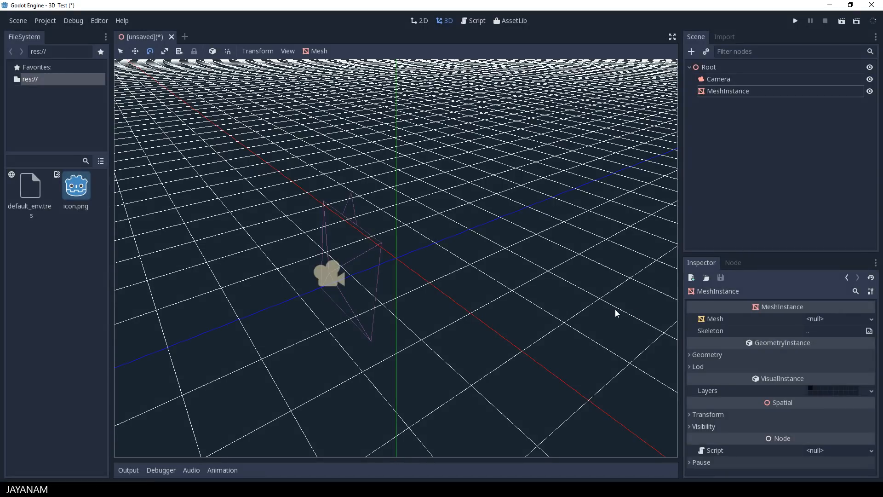
left_click(870, 319)
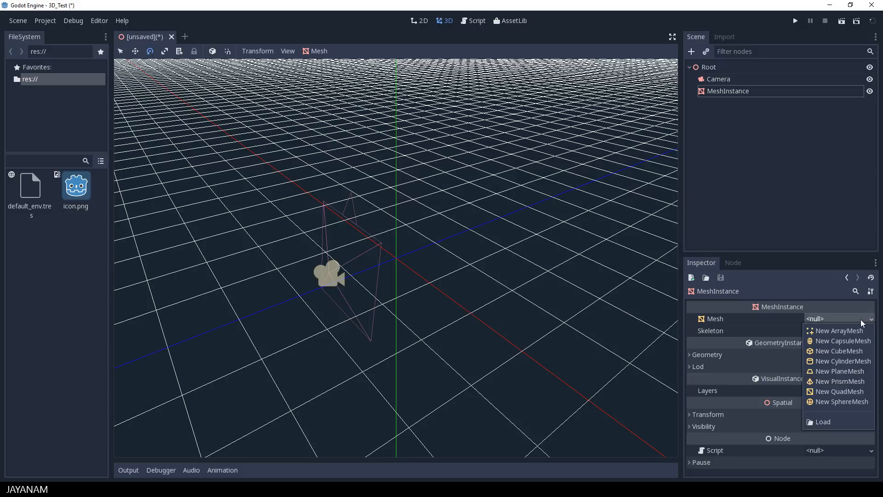
mouse_move(850, 351)
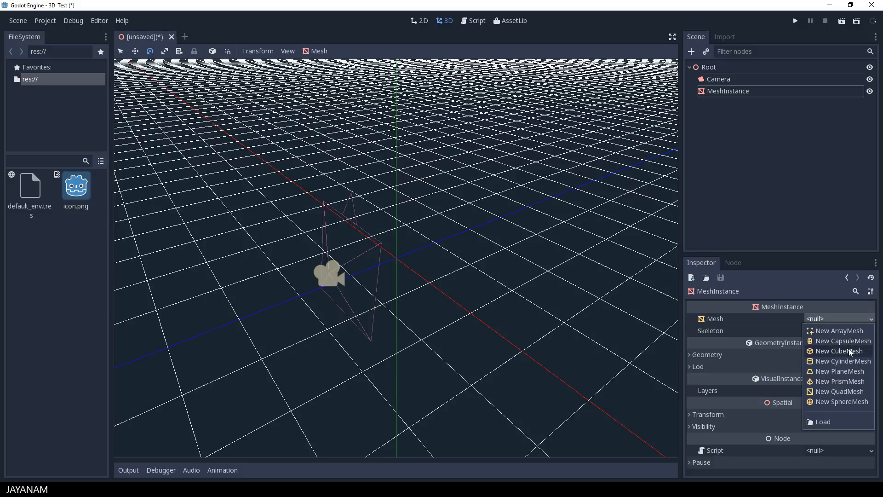
mouse_move(839, 371)
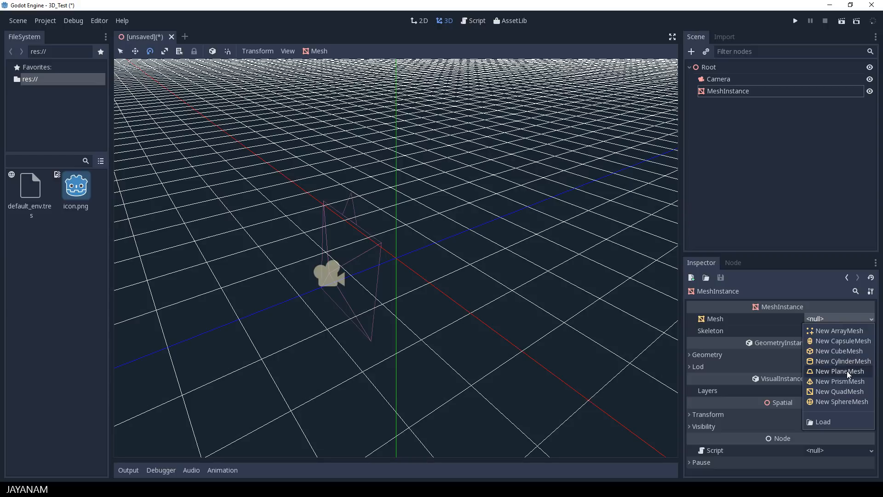
left_click(839, 370)
type("Plane")
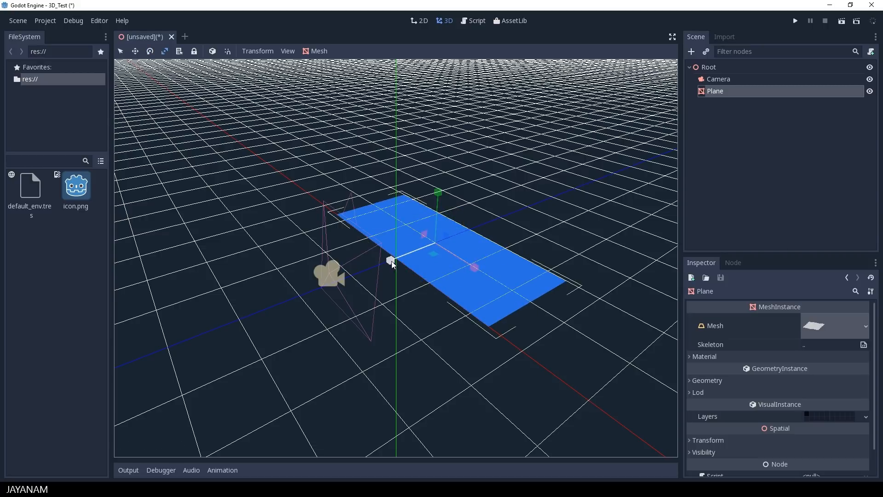
left_click_drag(392, 264, 372, 296)
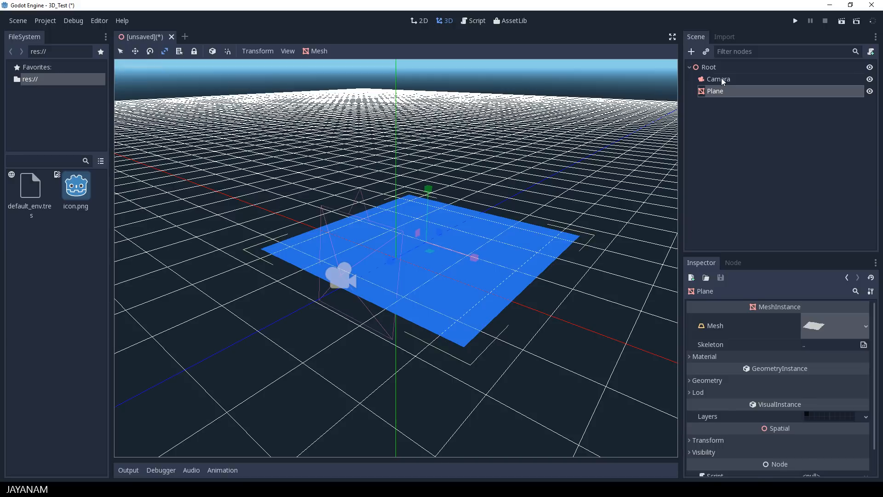
left_click(718, 79)
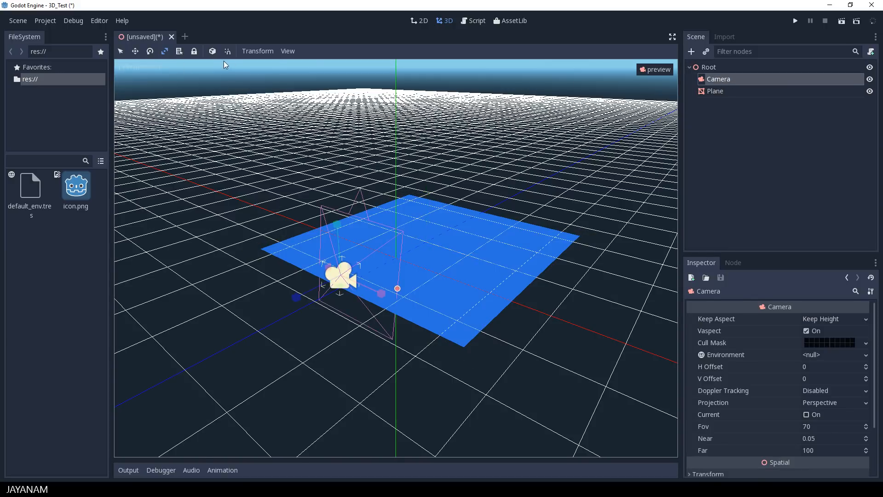
- Split the editor into 2 viewports, the top one previewing through the Camera
left_click(287, 51)
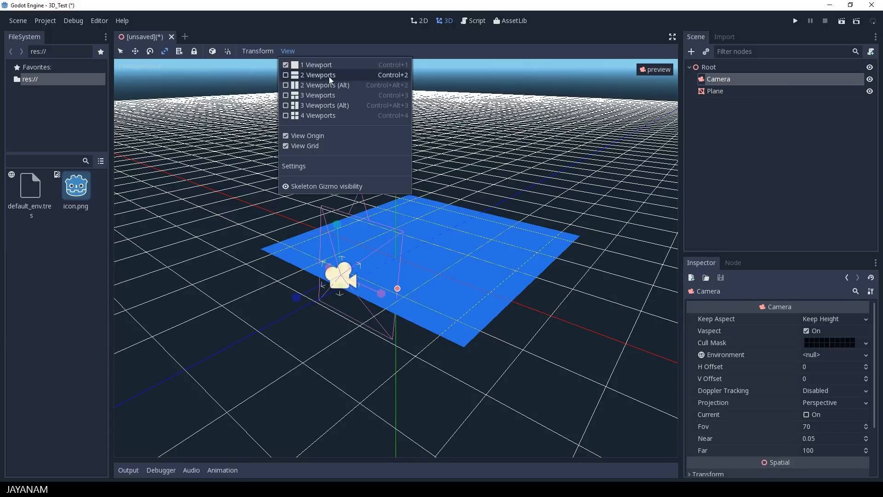
left_click(318, 75)
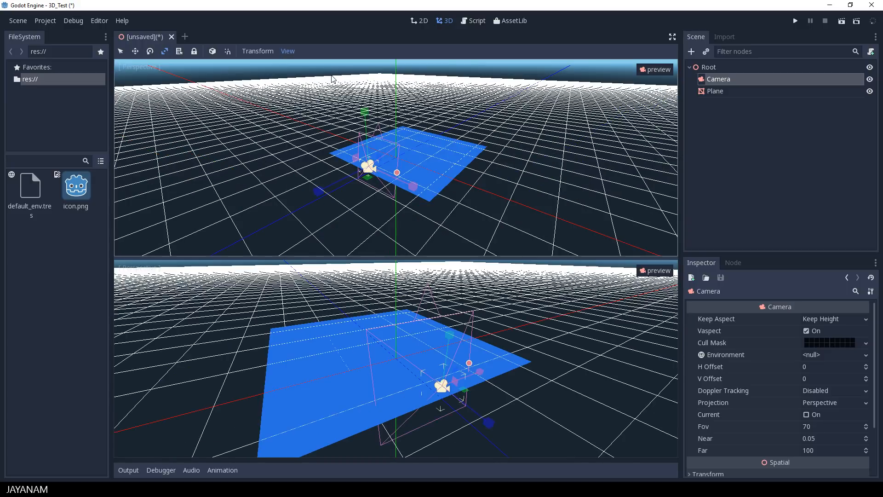
mouse_move(655, 68)
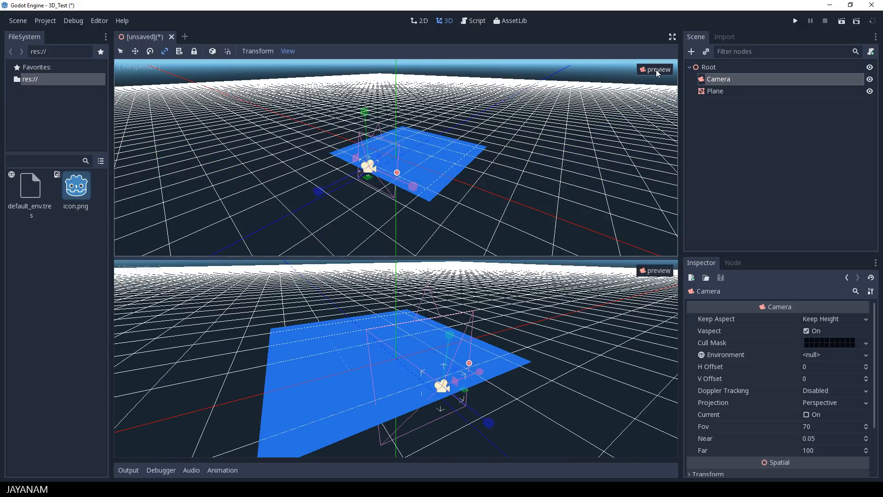
left_click(655, 70)
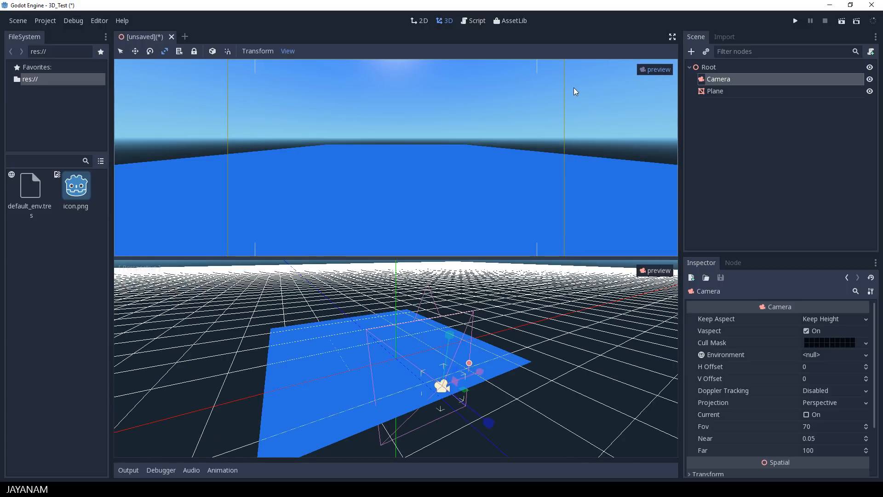
mouse_move(482, 120)
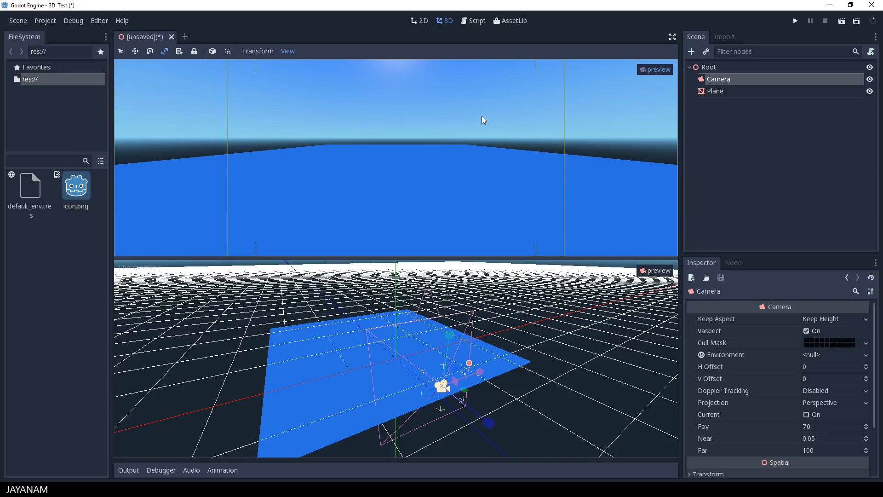
mouse_move(364, 254)
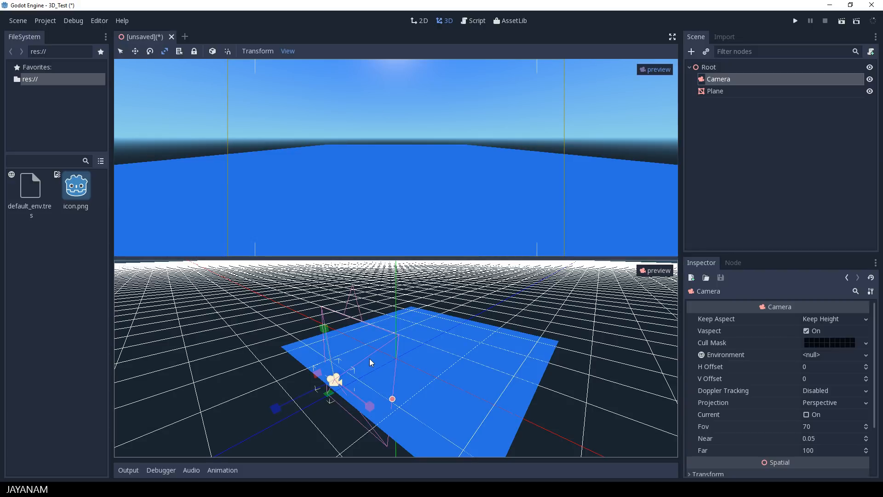
left_click(710, 66)
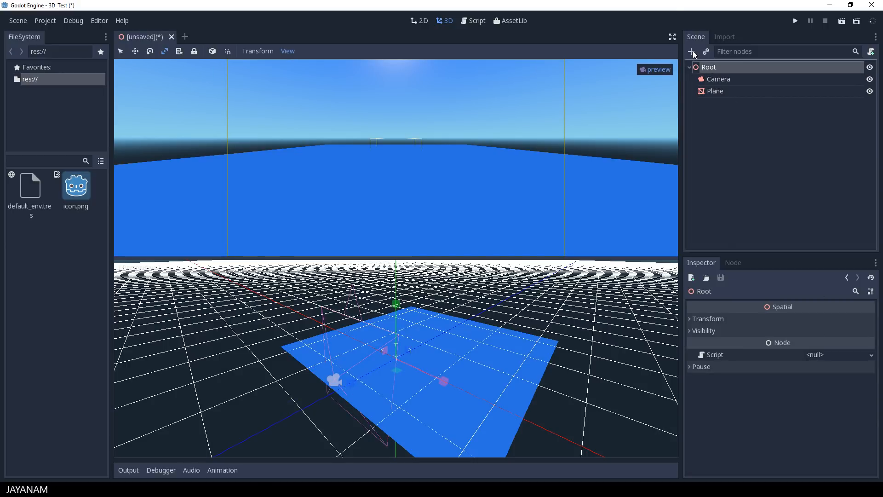
- Add a second MeshInstance as the Cube and tilt it with the rotate gizmo
left_click(692, 51)
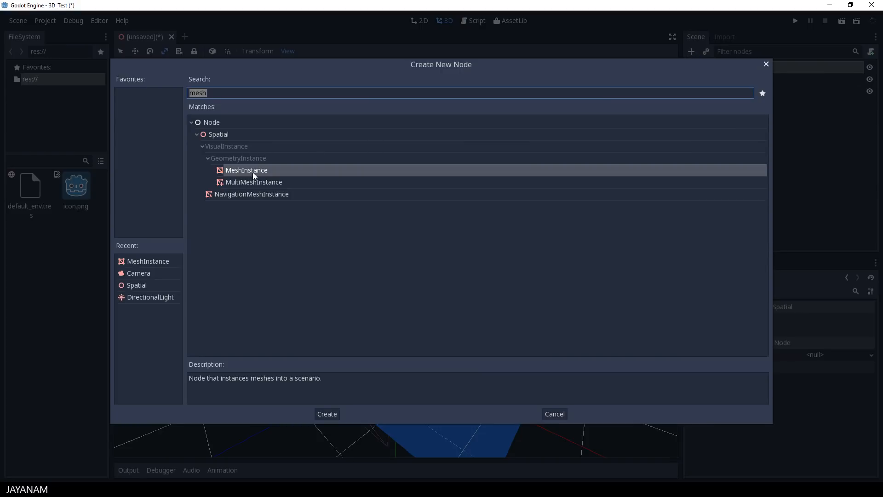
left_click(327, 414)
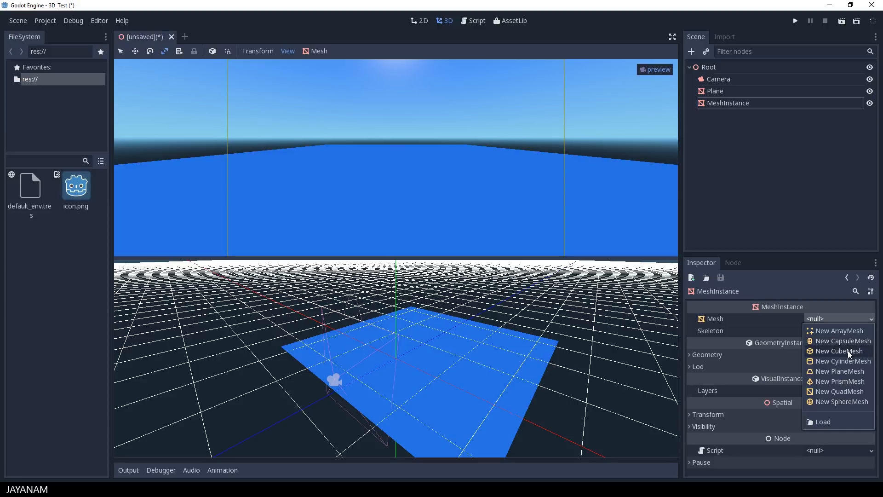
left_click(835, 351)
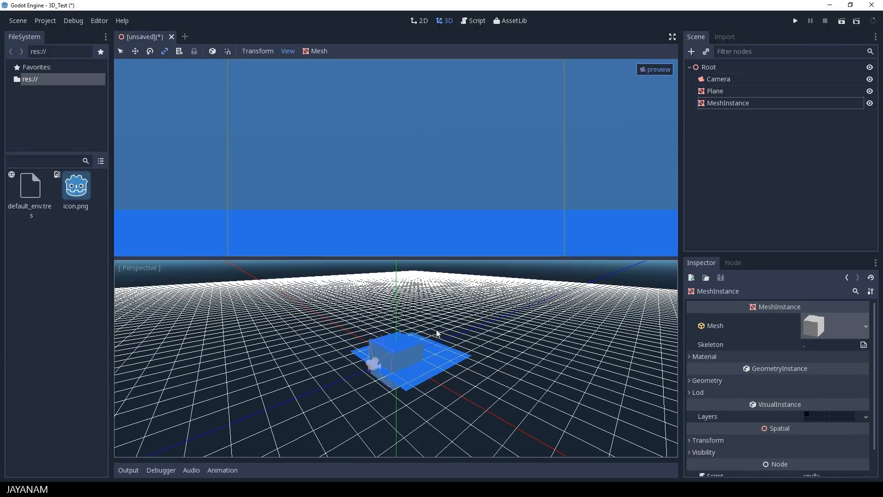
left_click_drag(436, 332, 354, 380)
type("Cube")
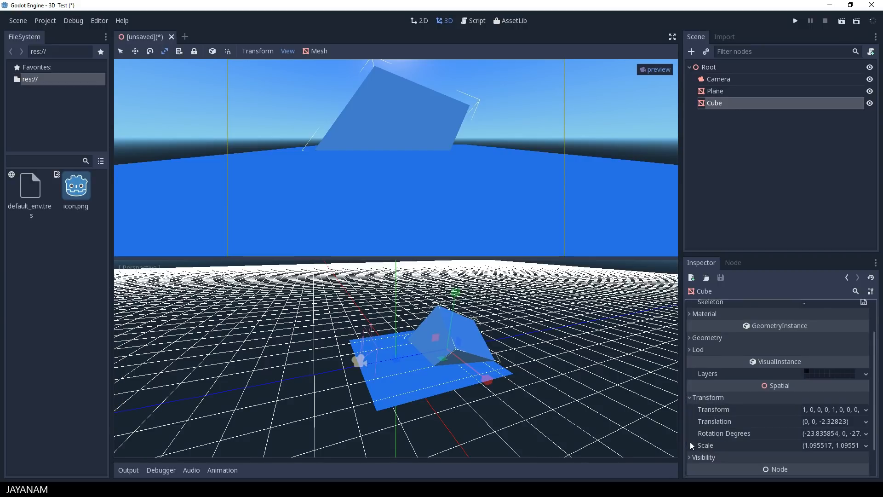
mouse_move(870, 450)
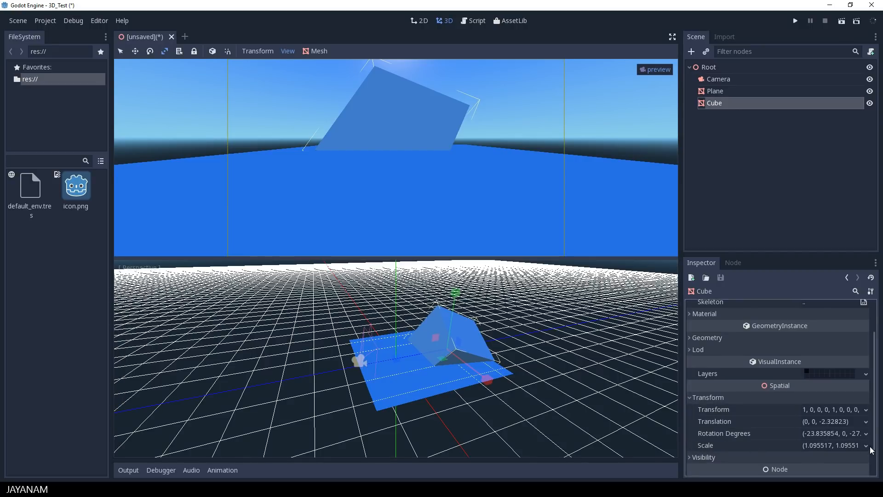
- Set the Cube's scale to 0.5 on all axes and raise it above the plane
left_click(834, 445)
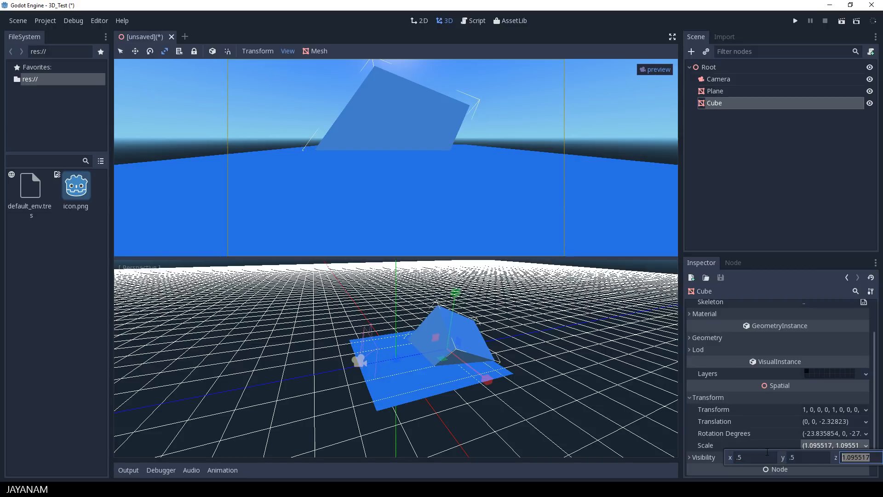
type(".5")
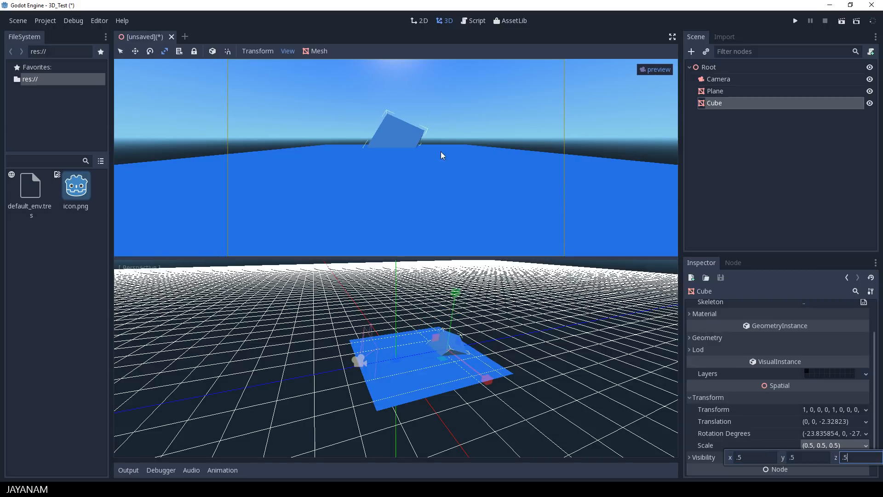
type("w")
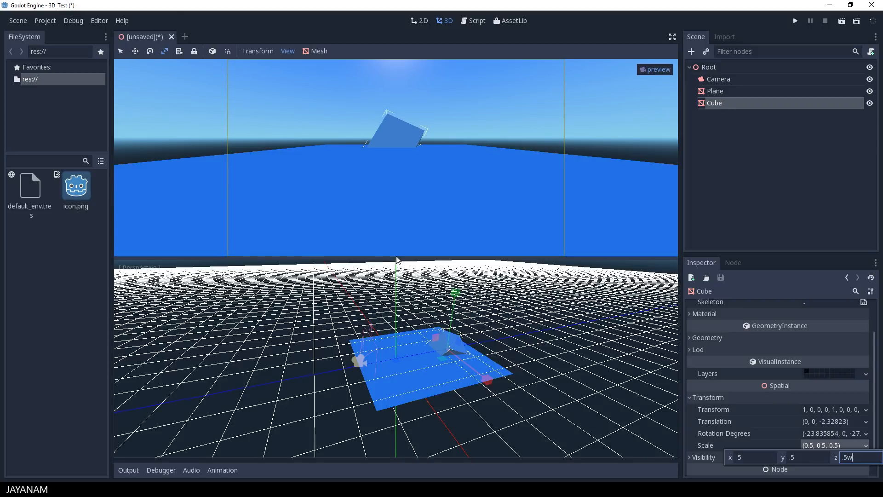
left_click_drag(455, 296, 456, 287)
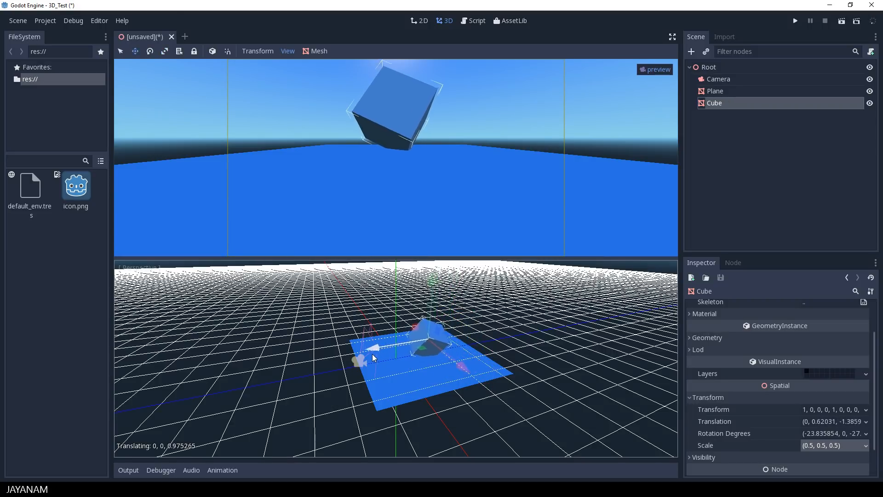
- Save the scene as Test_3d.tscn, run it, and make it the main scene
left_click(149, 51)
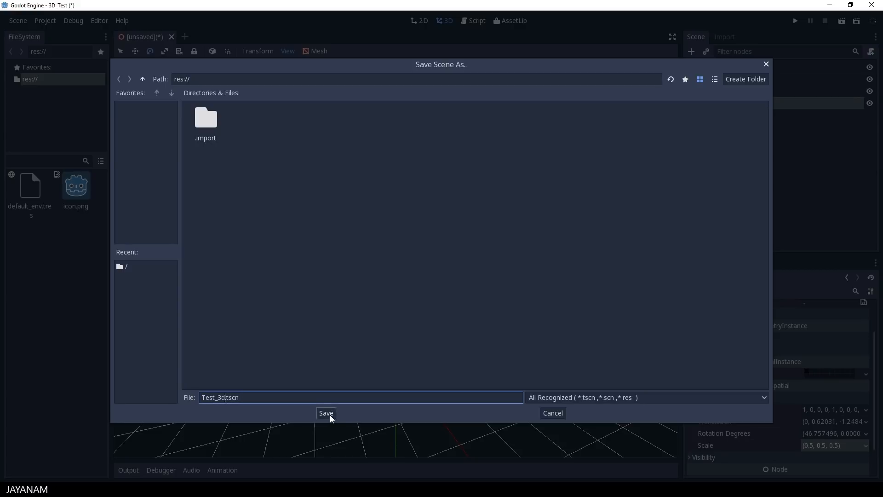
left_click(325, 413)
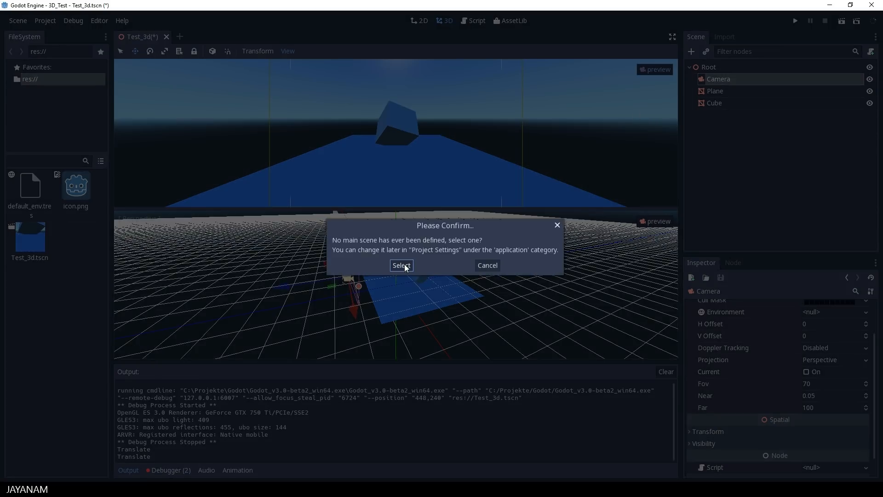
left_click(401, 265)
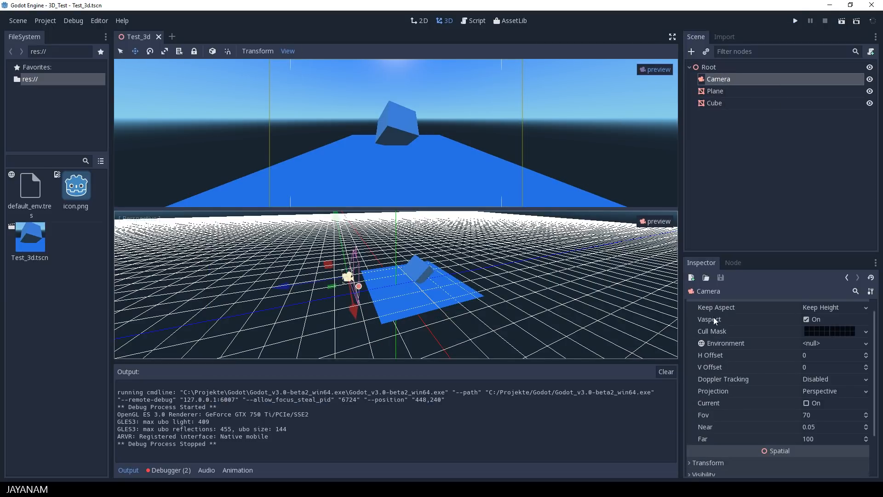
- Give the Camera a new Environment with a grey ambient light colour
left_click(833, 343)
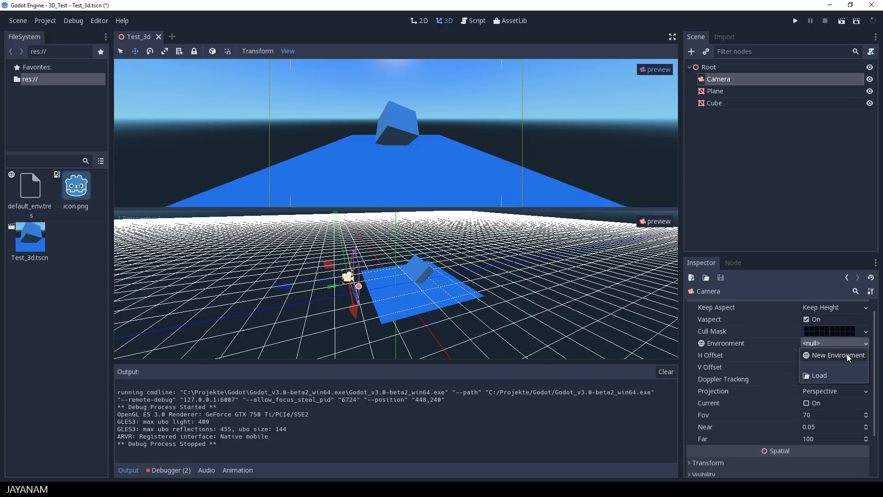
left_click(838, 355)
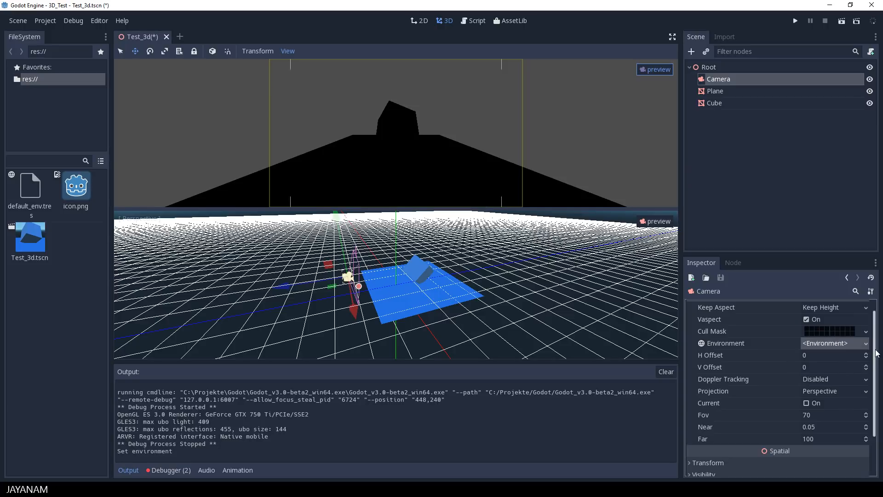
left_click(828, 344)
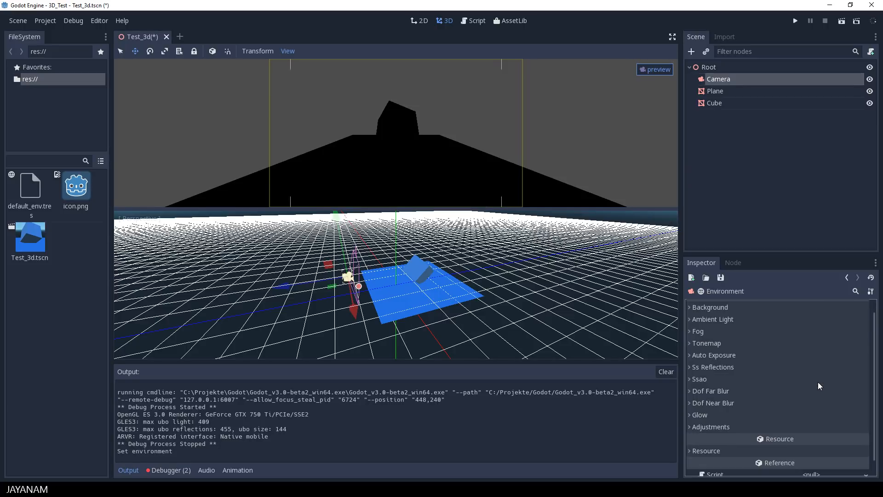
left_click(713, 319)
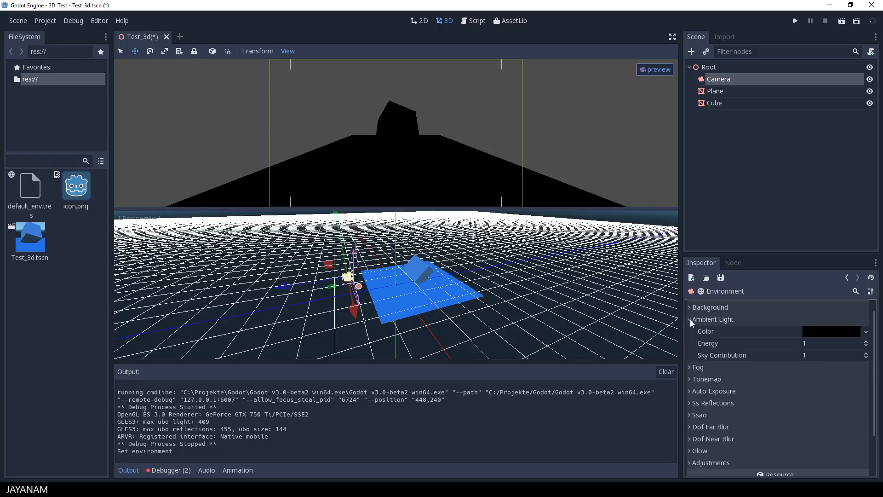
left_click(833, 332)
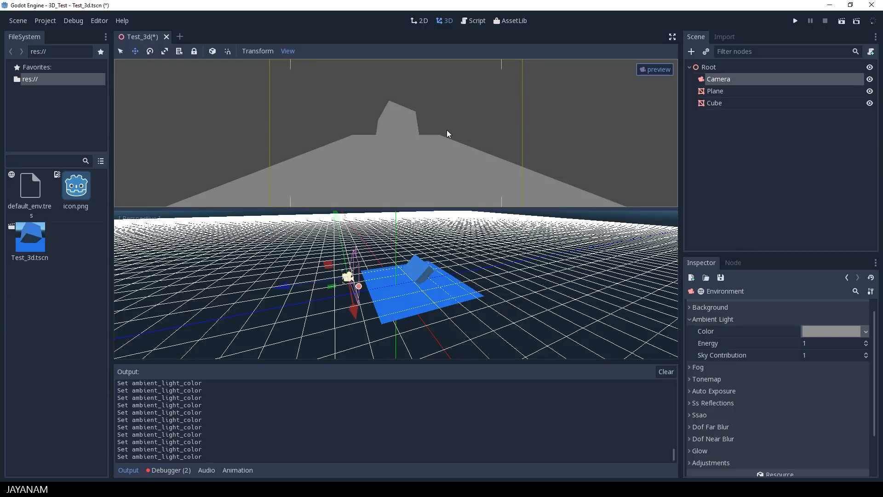
- Add a DirectionalLight under Root, moved beside the plane and angled toward the cube
left_click(709, 66)
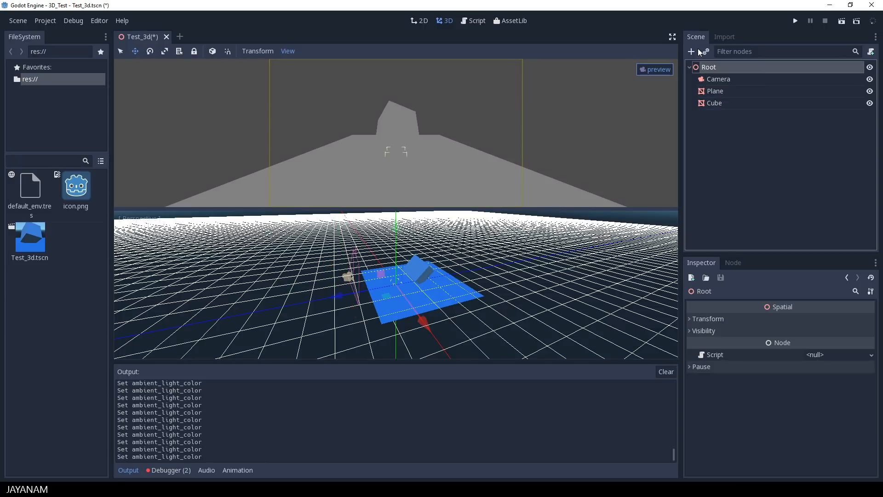
left_click(692, 51)
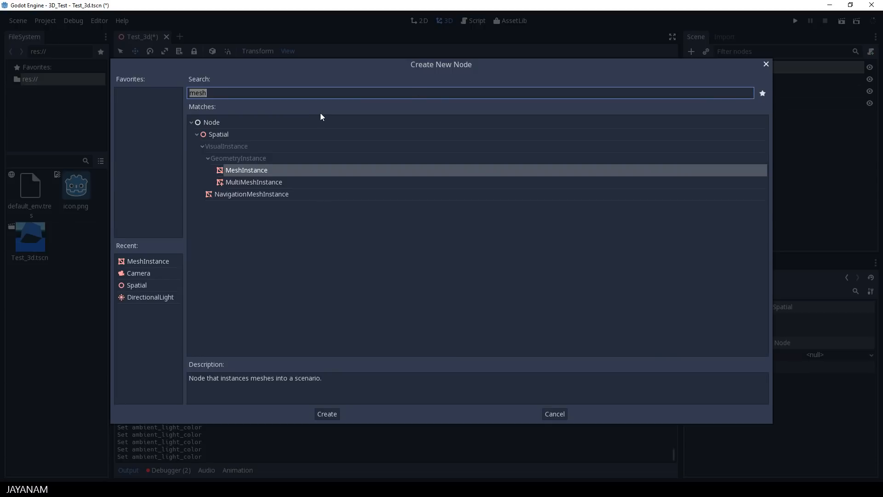
type("light")
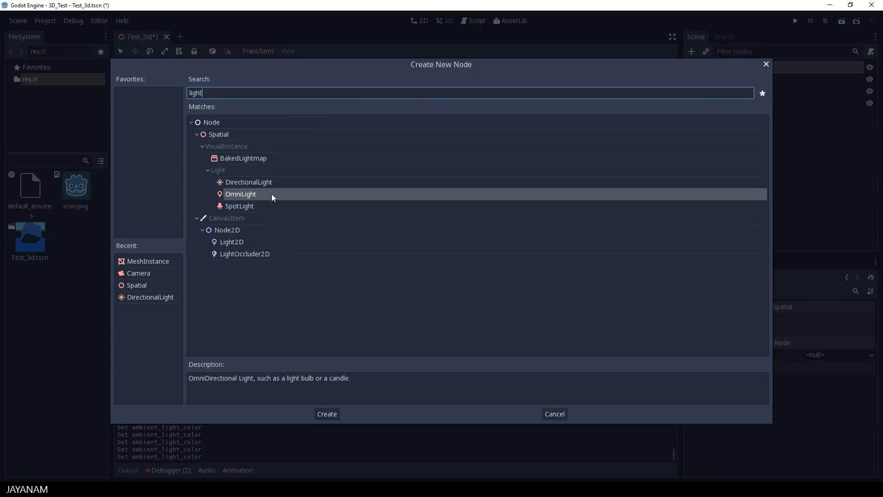
left_click(326, 414)
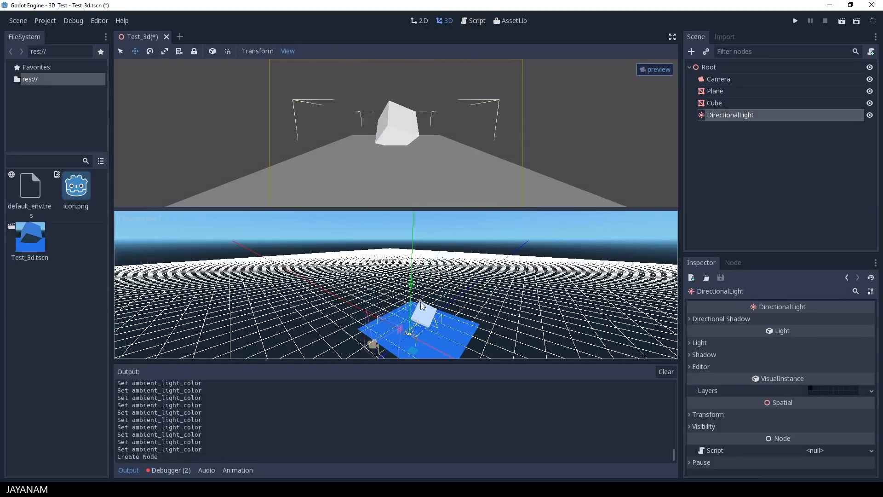
left_click_drag(420, 306, 369, 296)
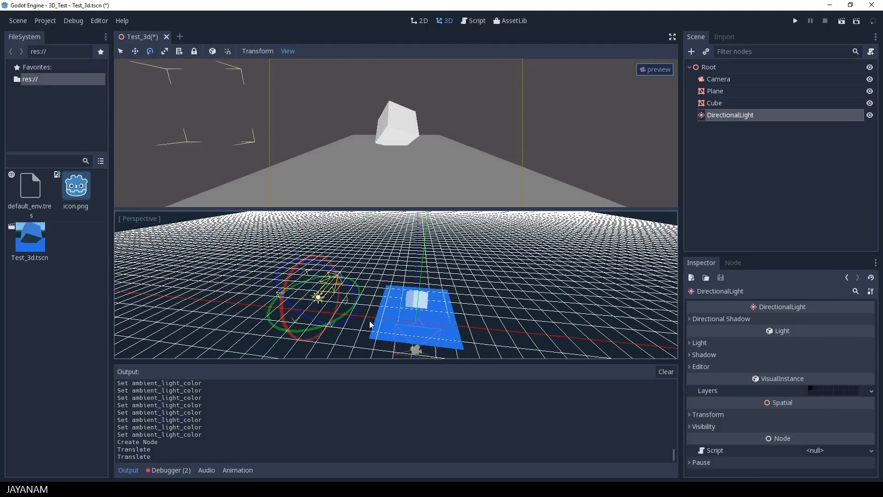
left_click_drag(354, 293, 265, 333)
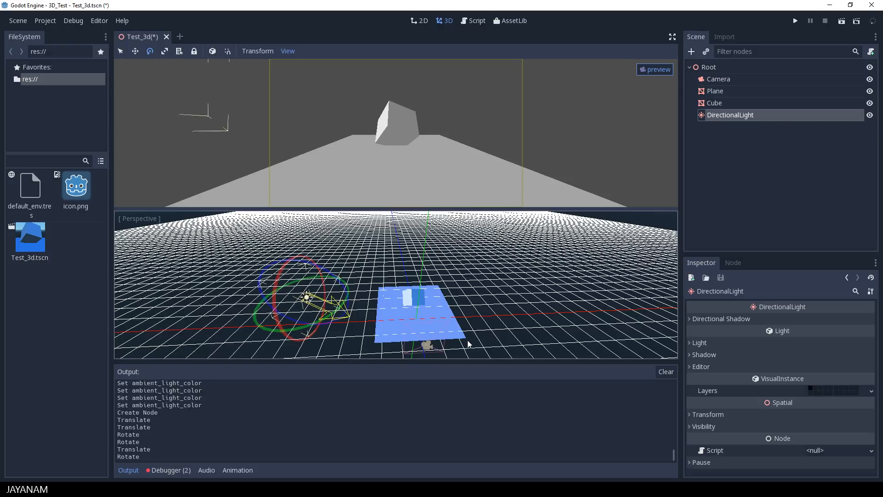
- Turn on DirectionalLight shadows so the cube casts a shadow onto the plane
left_click(704, 343)
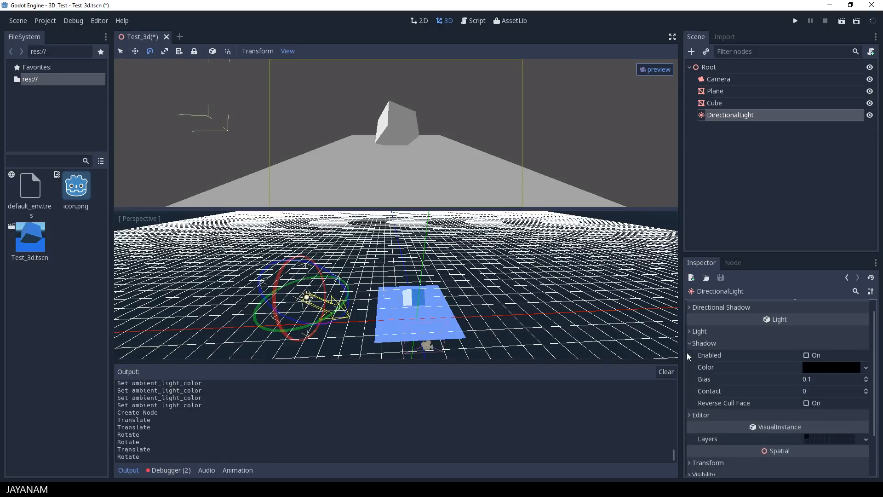
left_click(833, 367)
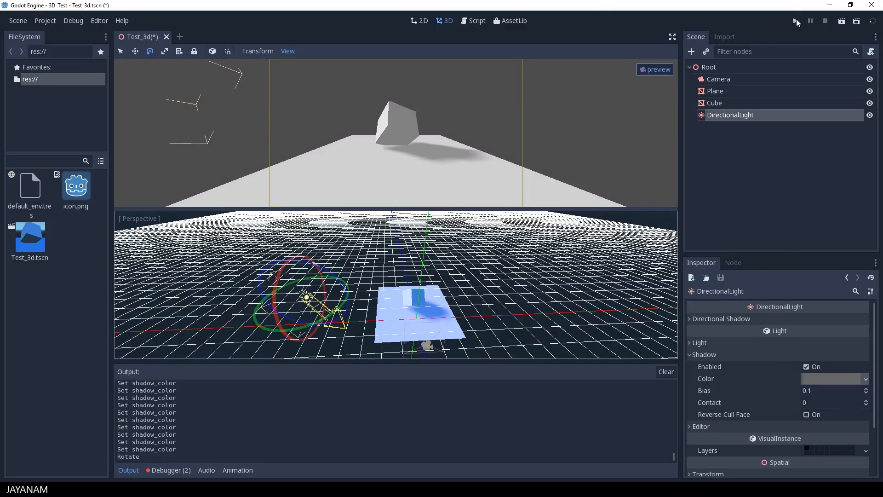
- Run the shadowed scene in a game window
left_click(796, 21)
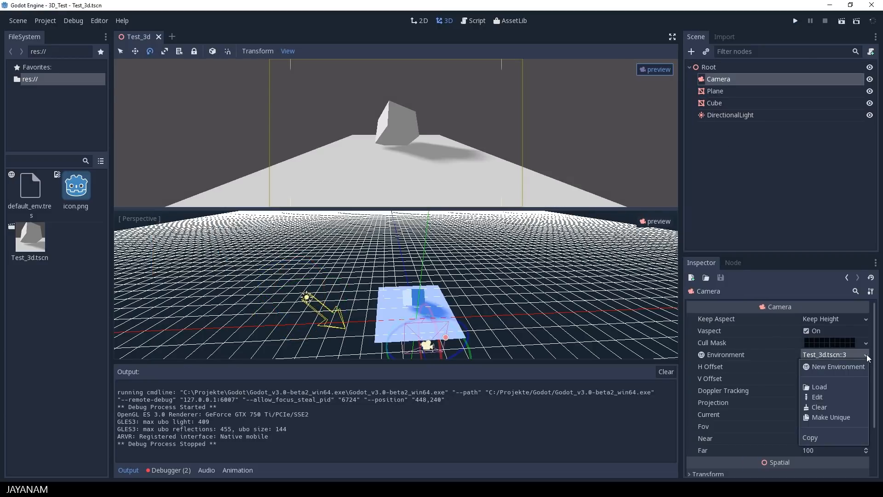
- Adjust the camera's existing Environment settings, then run the scene to preview the result
left_click(817, 397)
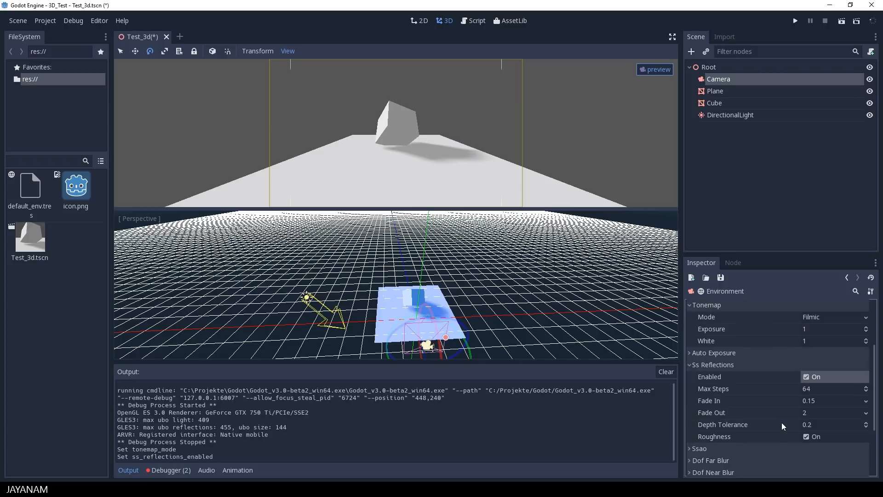
scroll("down", 3)
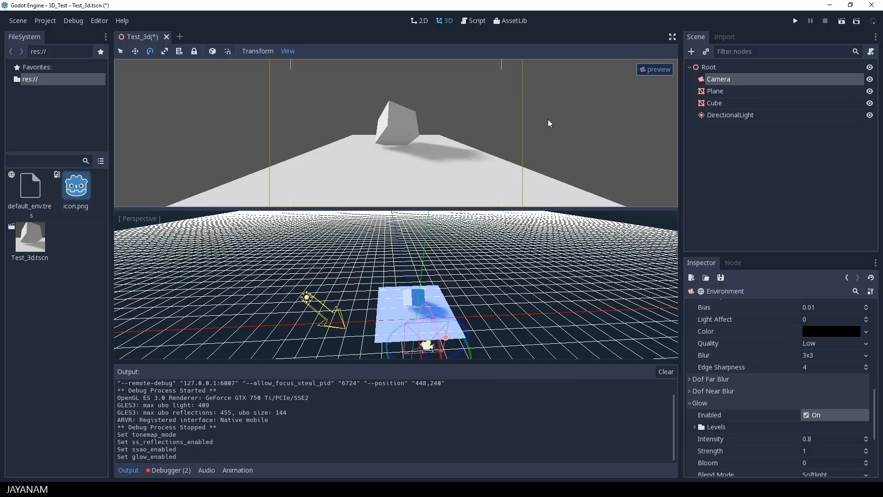
left_click(795, 21)
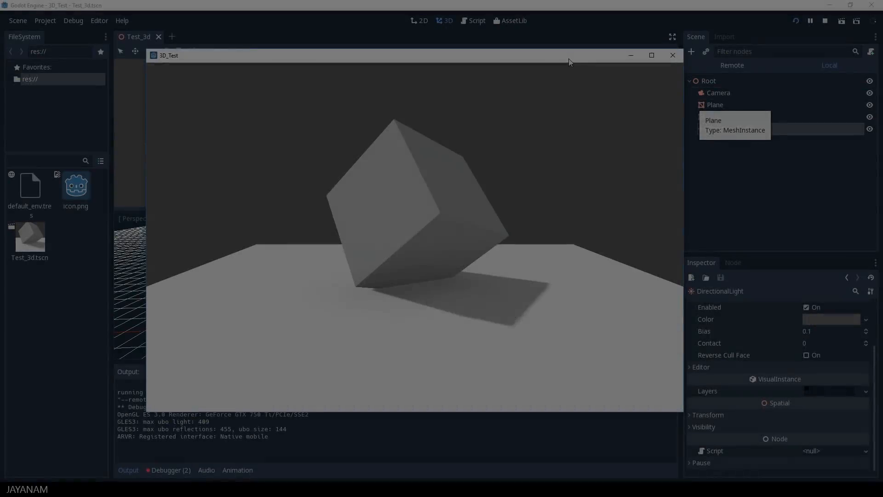